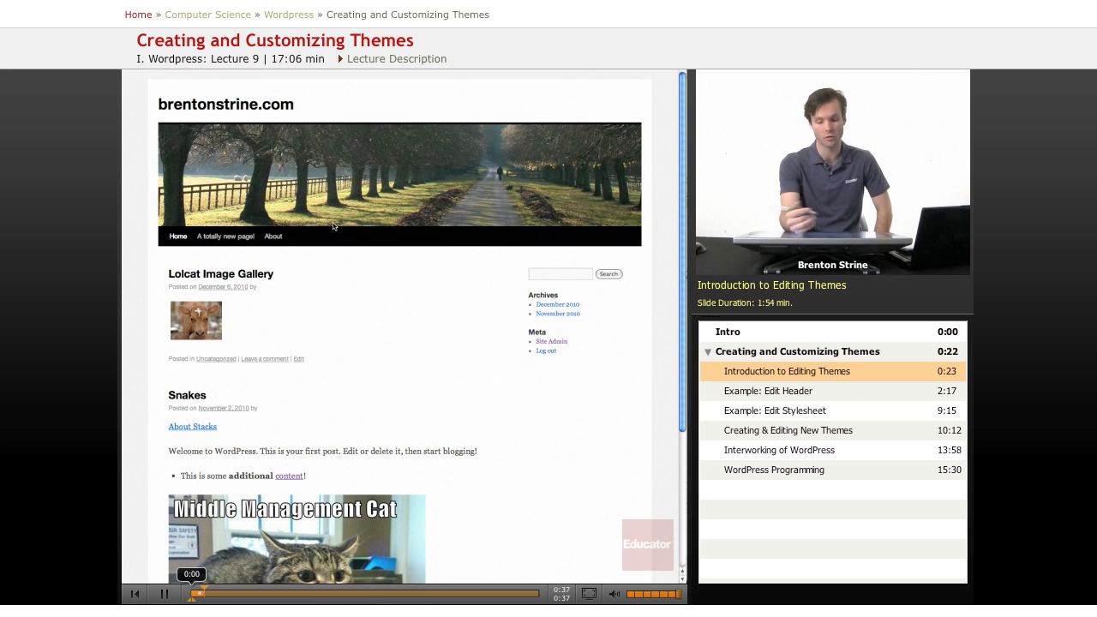
mouse_move(363, 298)
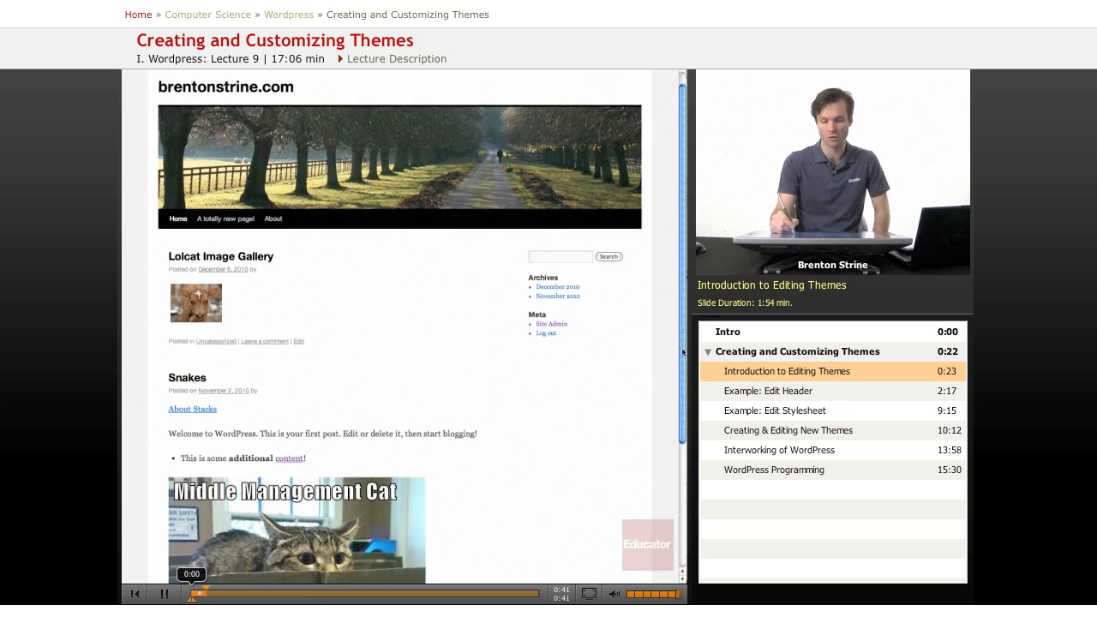
Go from the Themes page to the Appearance Editor for the Twenty Ten theme
scroll(down, 3)
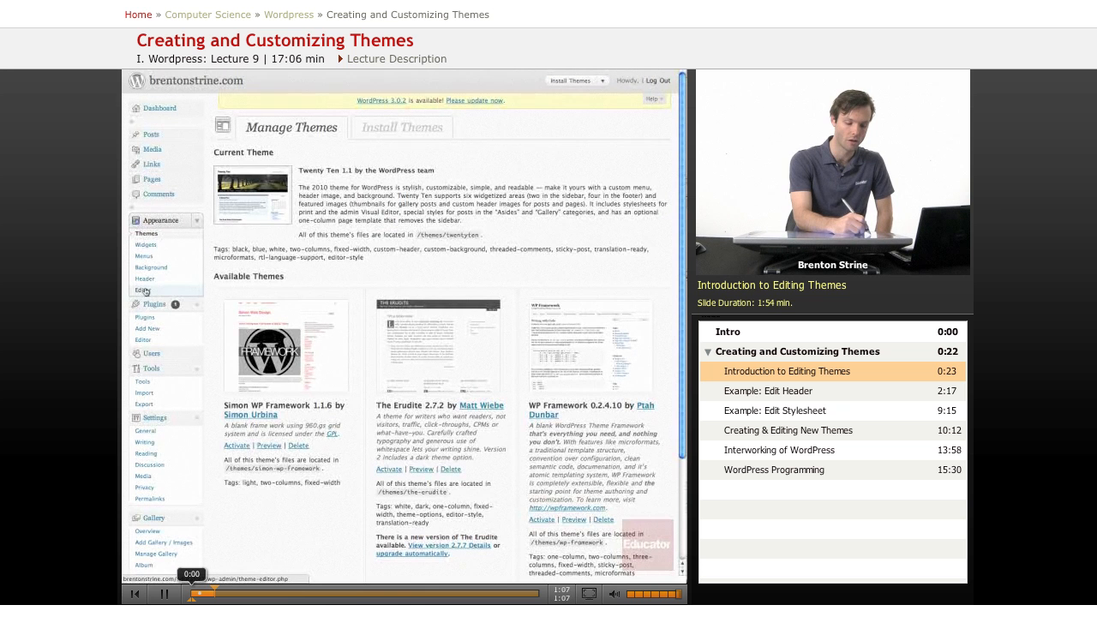
click(144, 290)
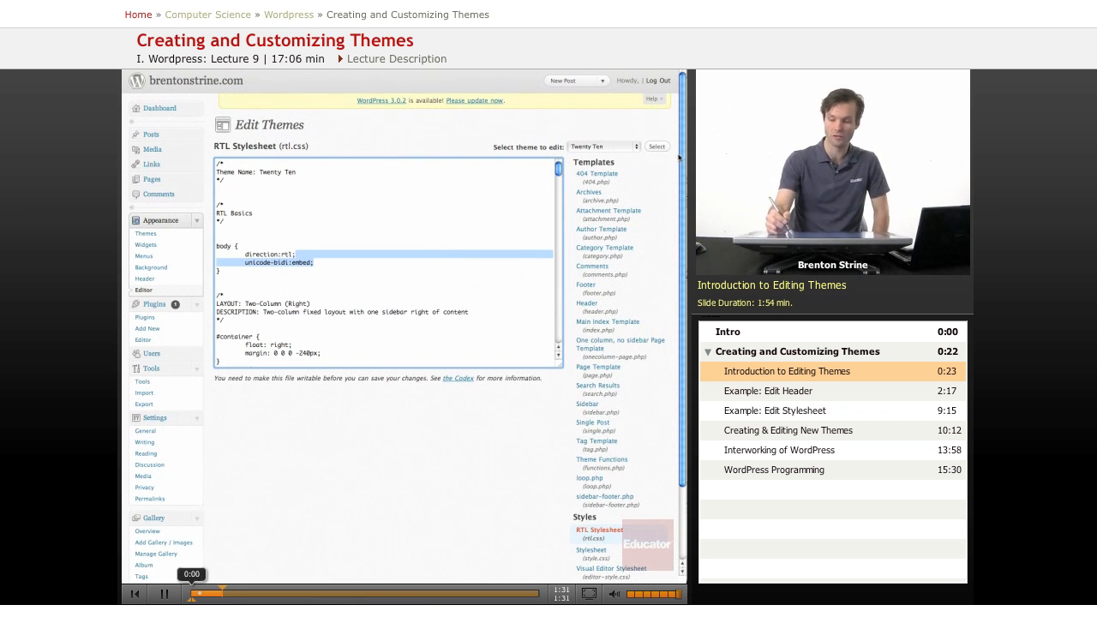
Scroll the Twenty Ten template file list down to reveal the stylesheet entries
scroll(down, 3)
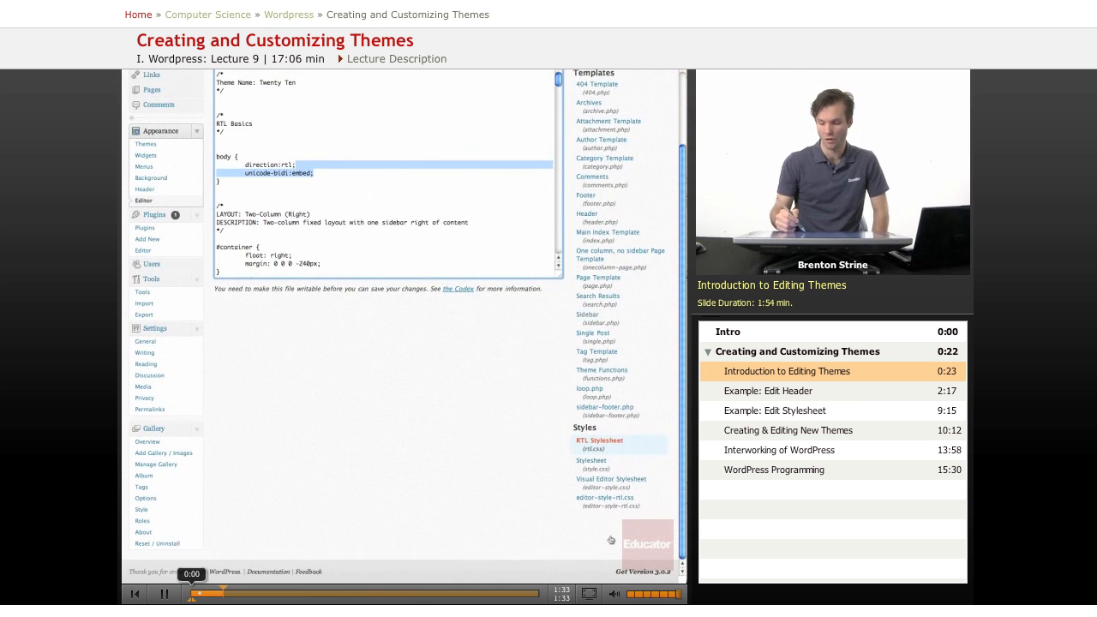